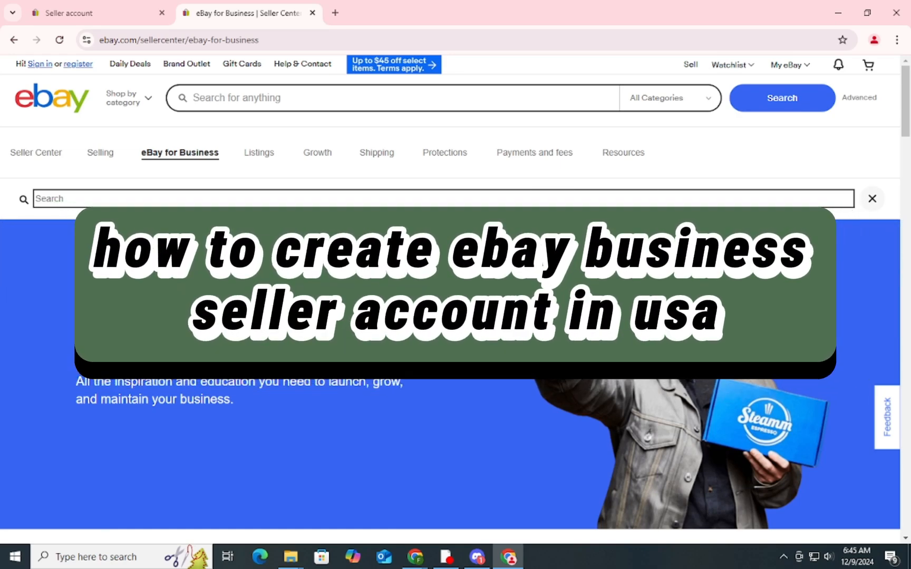
# - Close the extra seller account tab, leaving eBay for Business open
pyautogui.click(161, 13)
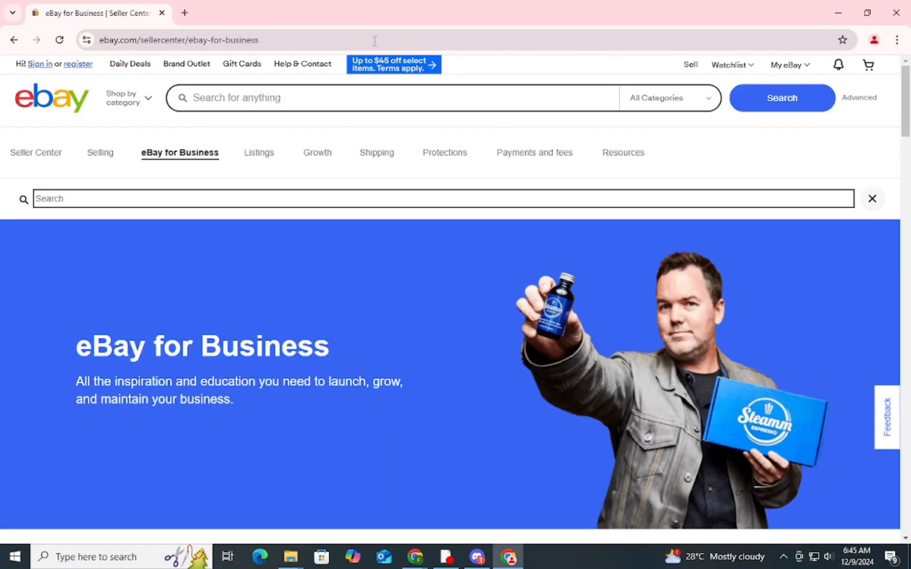
pyautogui.moveTo(78, 64)
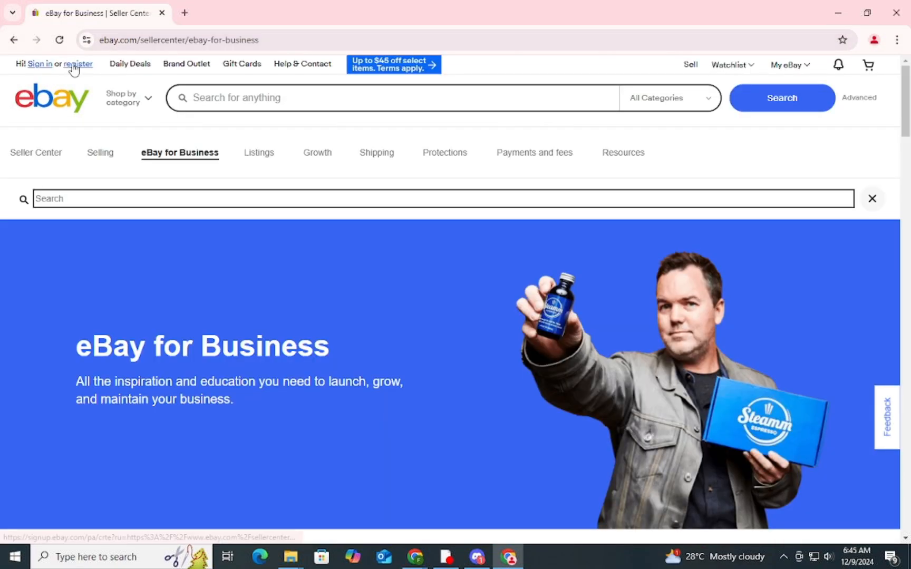
# - Start eBay registration and switch the sign-up to a Business account
pyautogui.click(77, 64)
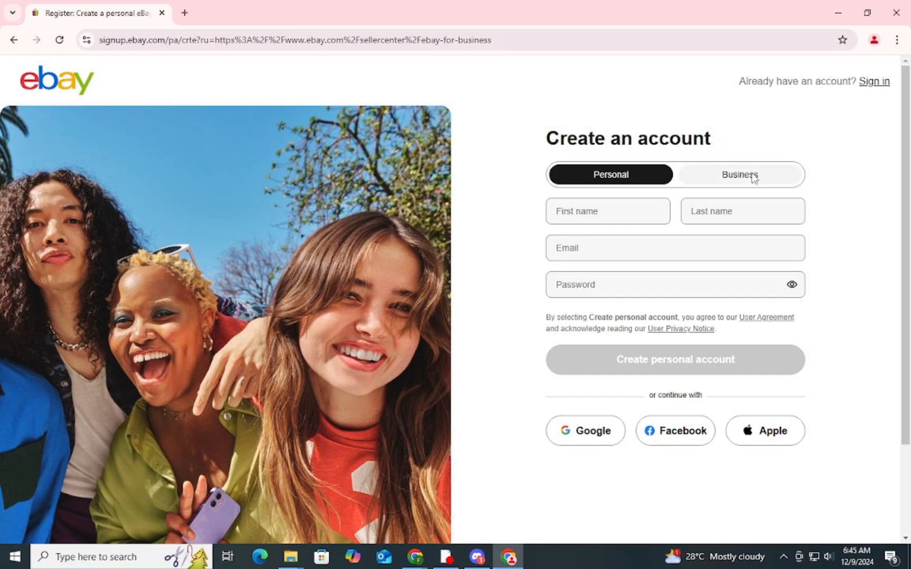
pyautogui.click(741, 175)
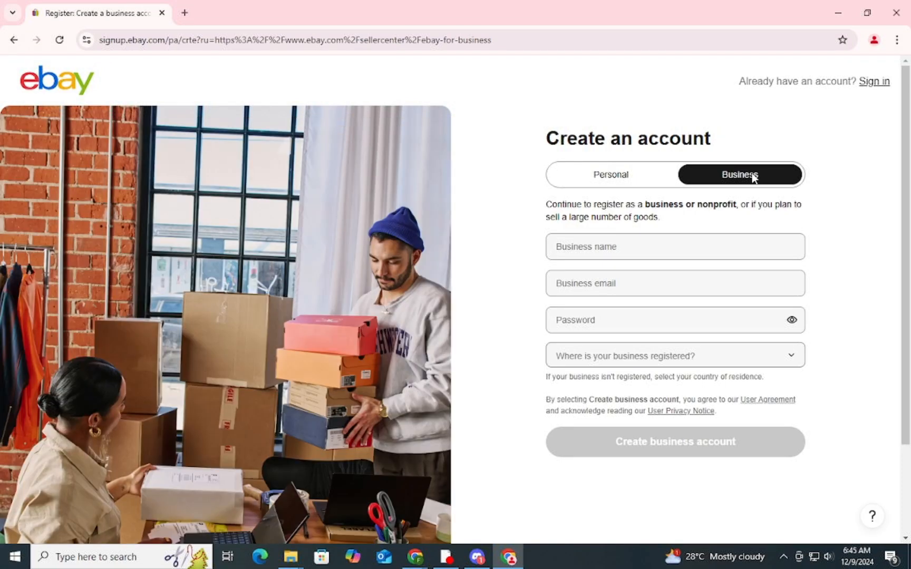
# - Enter business name 'Michu' and continue filling the business sign-up form
pyautogui.click(675, 247)
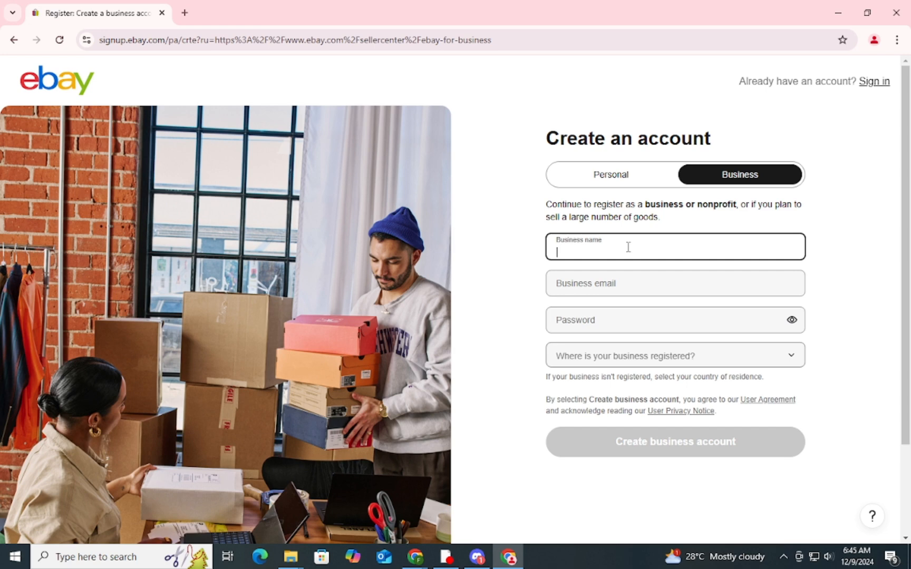
pyautogui.write('Michu')
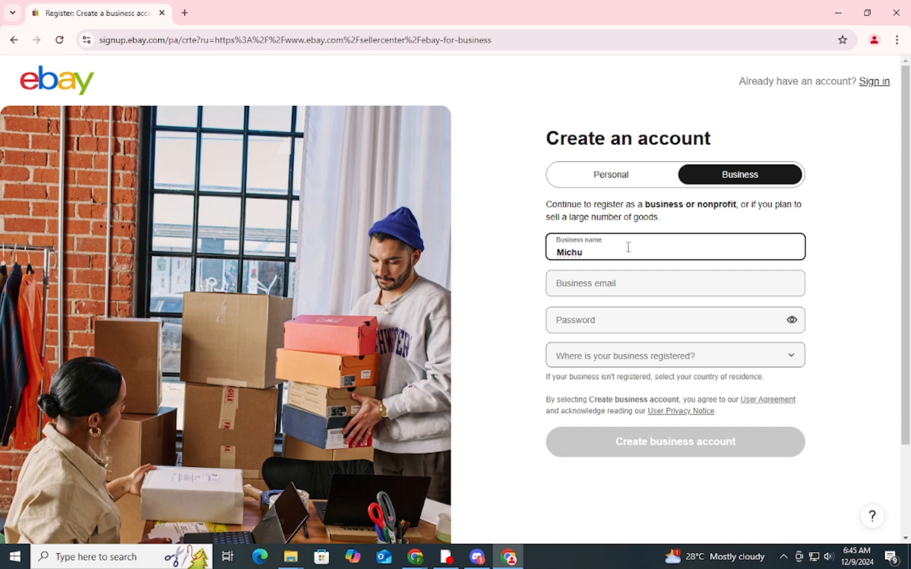
pyautogui.click(675, 443)
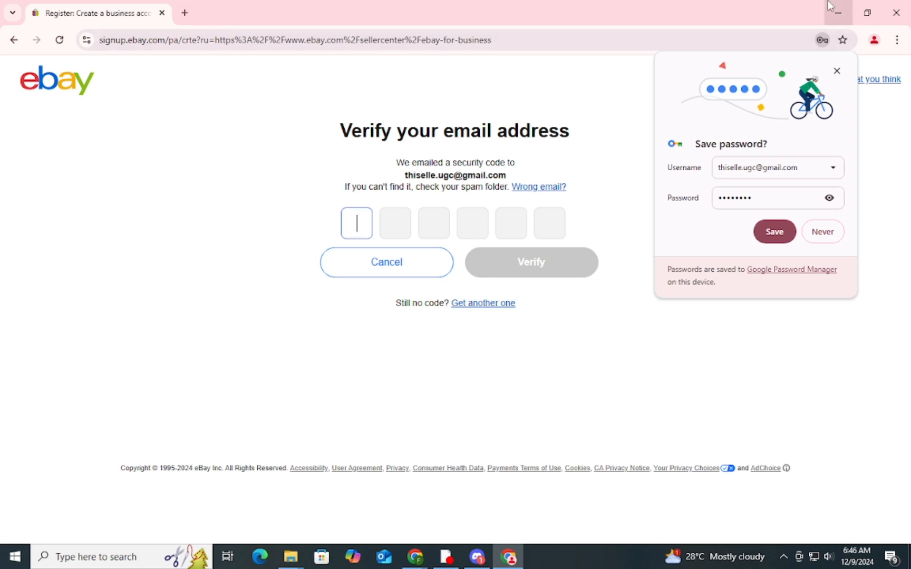
pyautogui.moveTo(833, 12)
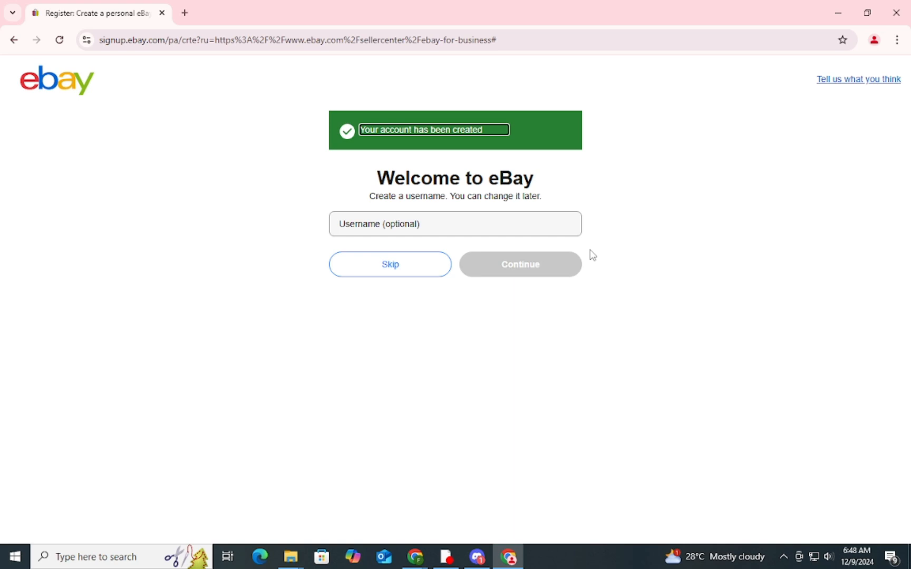
# - Skip choosing a username so the verified account proceeds to business type
pyautogui.click(390, 264)
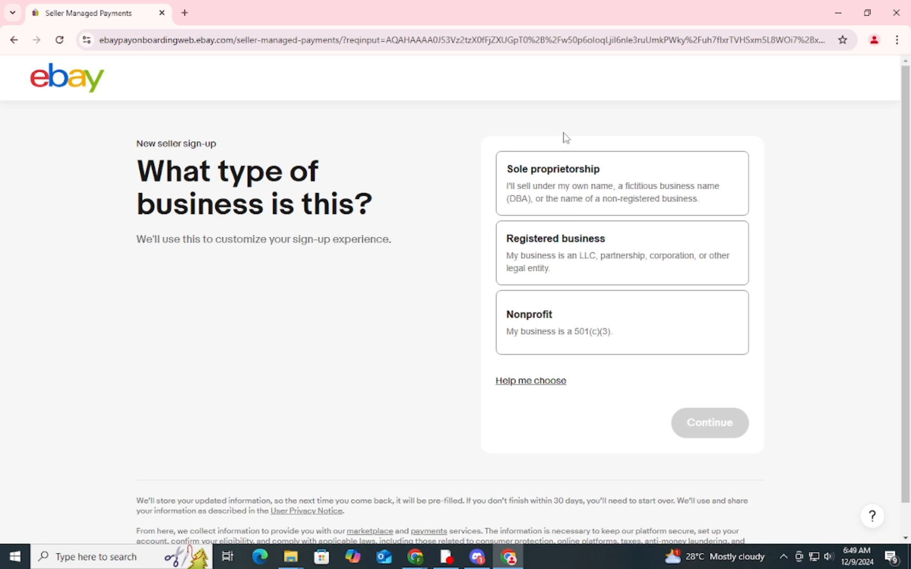
pyautogui.moveTo(421, 270)
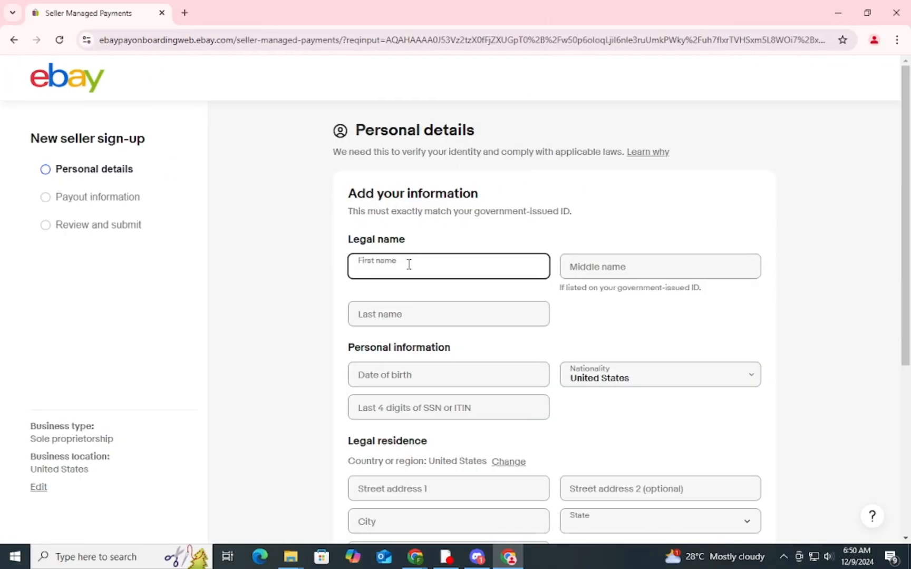
pyautogui.scroll(-3)
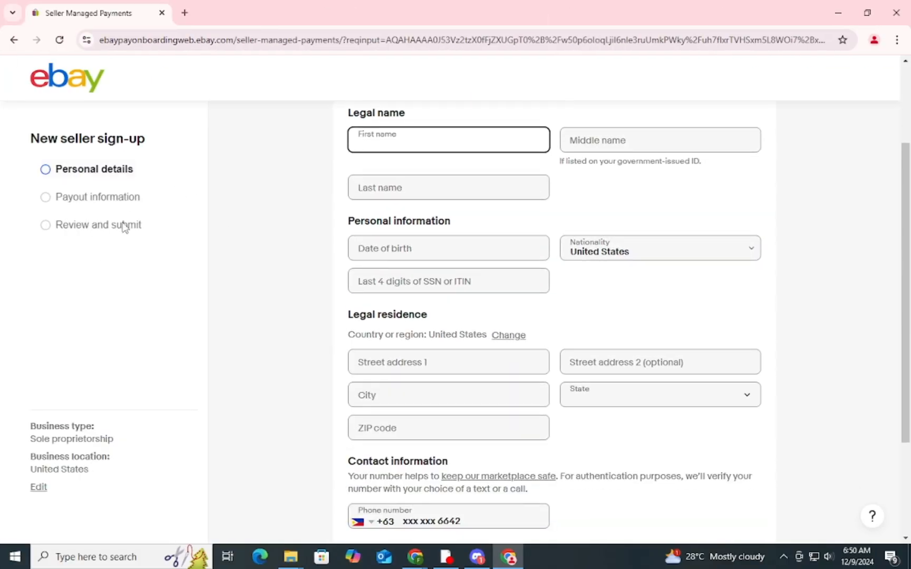
pyautogui.scroll(-3)
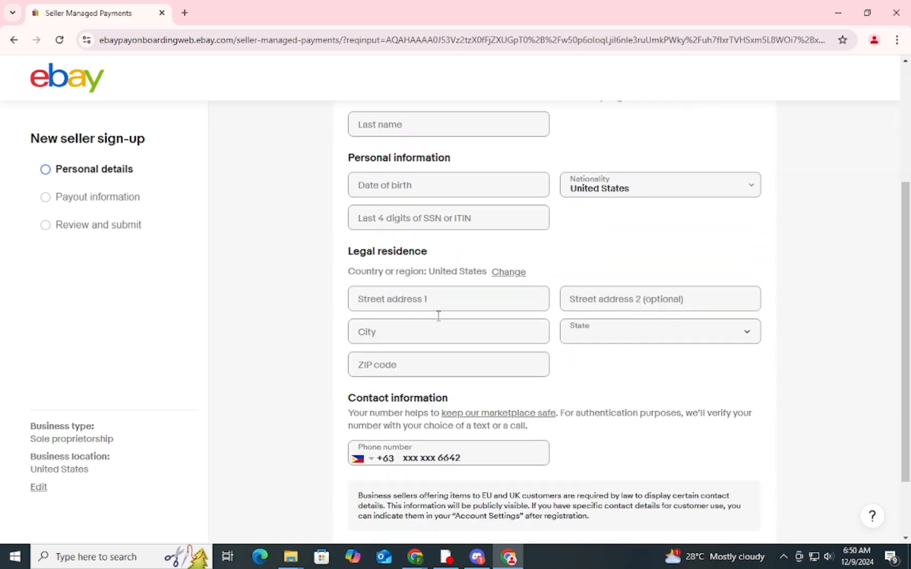
pyautogui.scroll(-3)
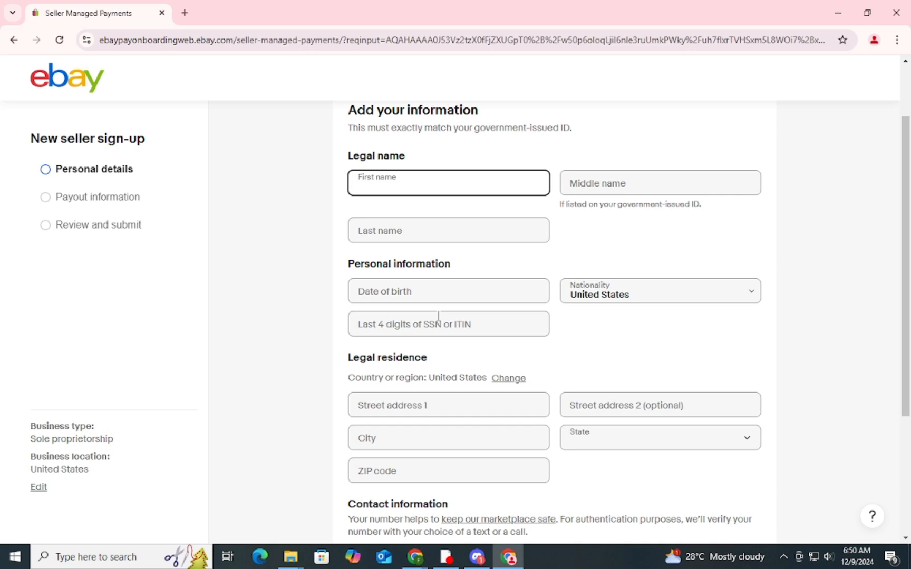
pyautogui.click(448, 183)
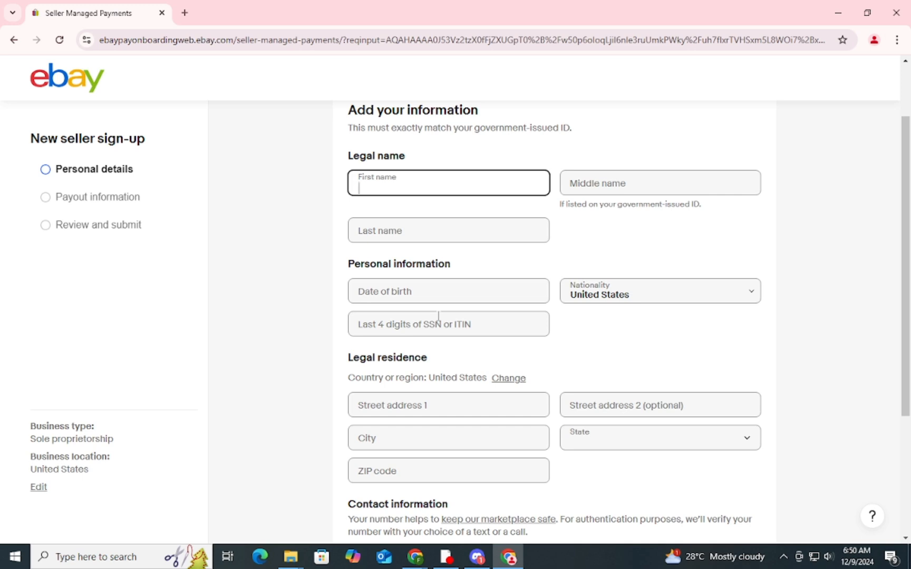